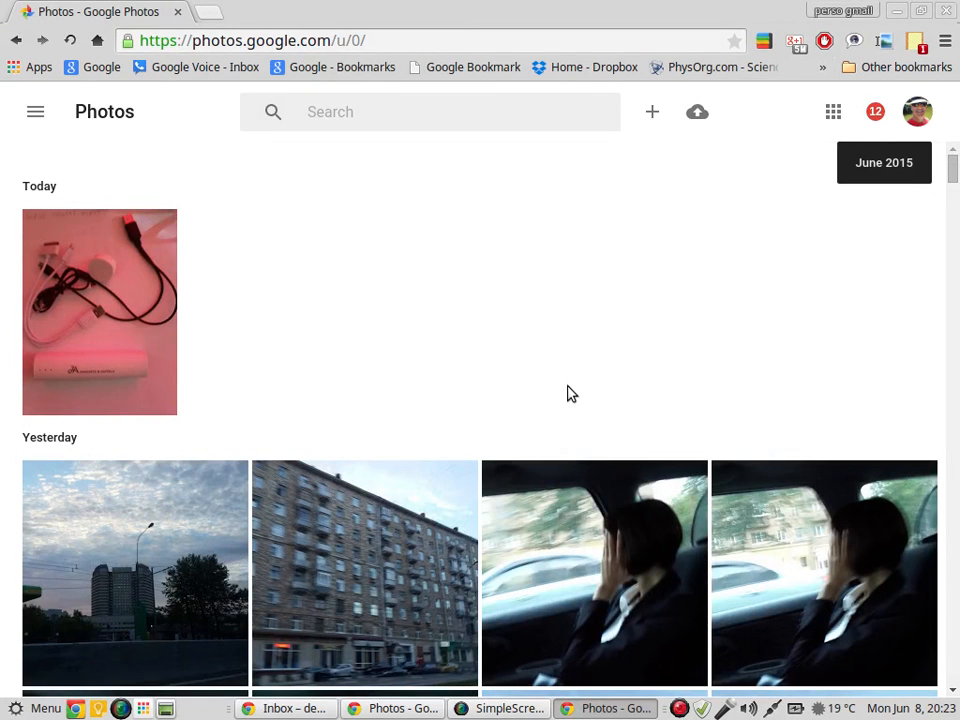
# - Scroll the Photos timeline, then open the Inbox email about selecting multiple photos
pyautogui.scroll(-3)
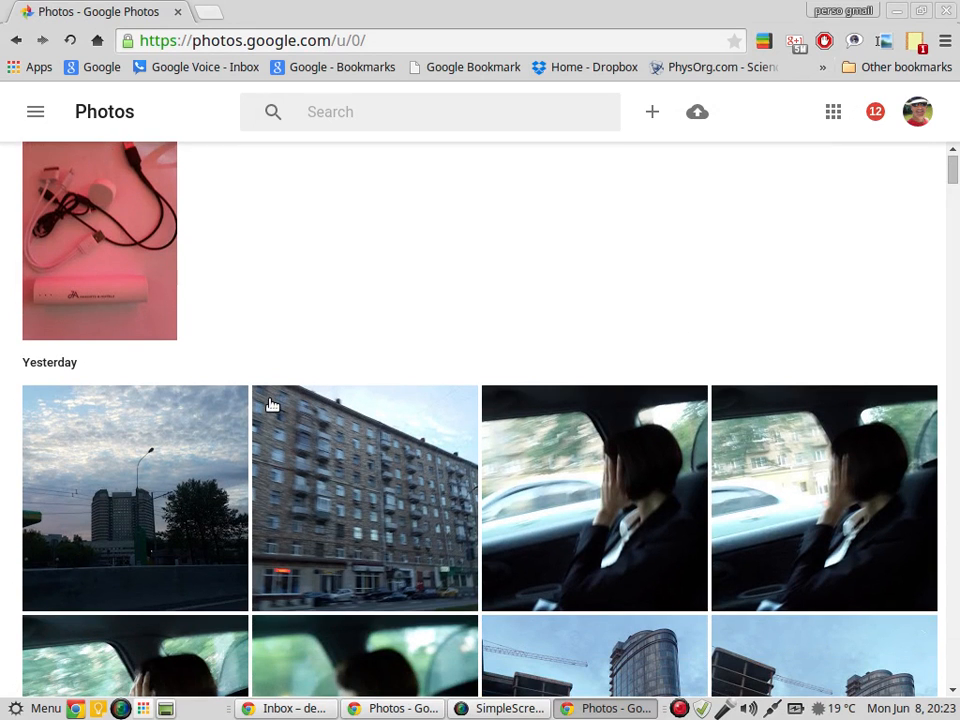
pyautogui.moveTo(503, 407)
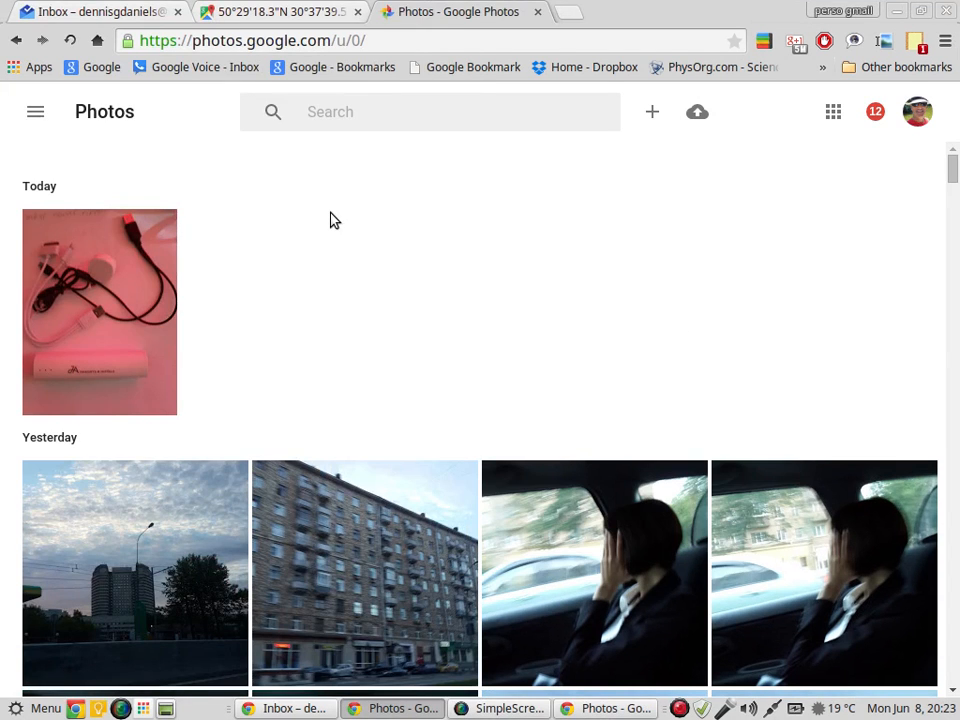
pyautogui.click(95, 11)
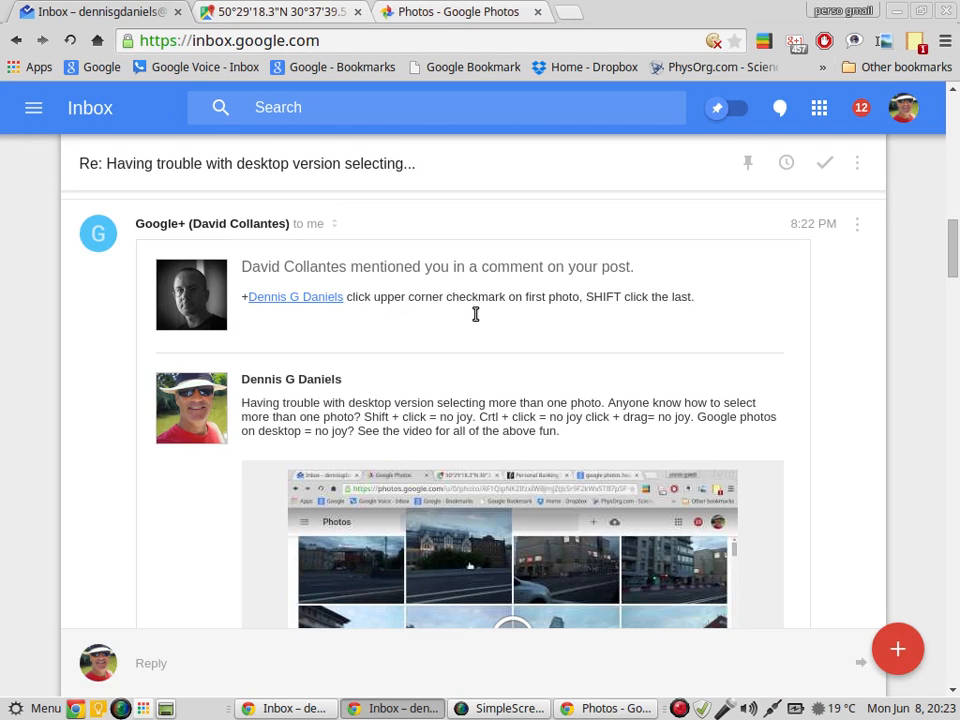
# - Switch back to the Photos timeline showing today's and yesterday's photos
pyautogui.click(500, 708)
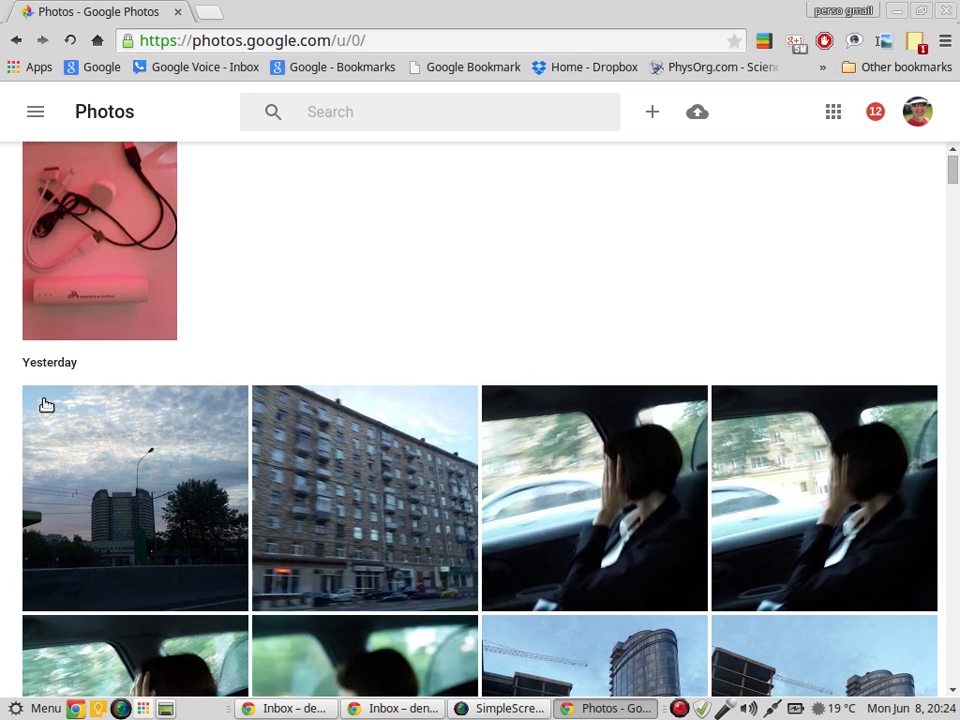
pyautogui.moveTo(43, 401)
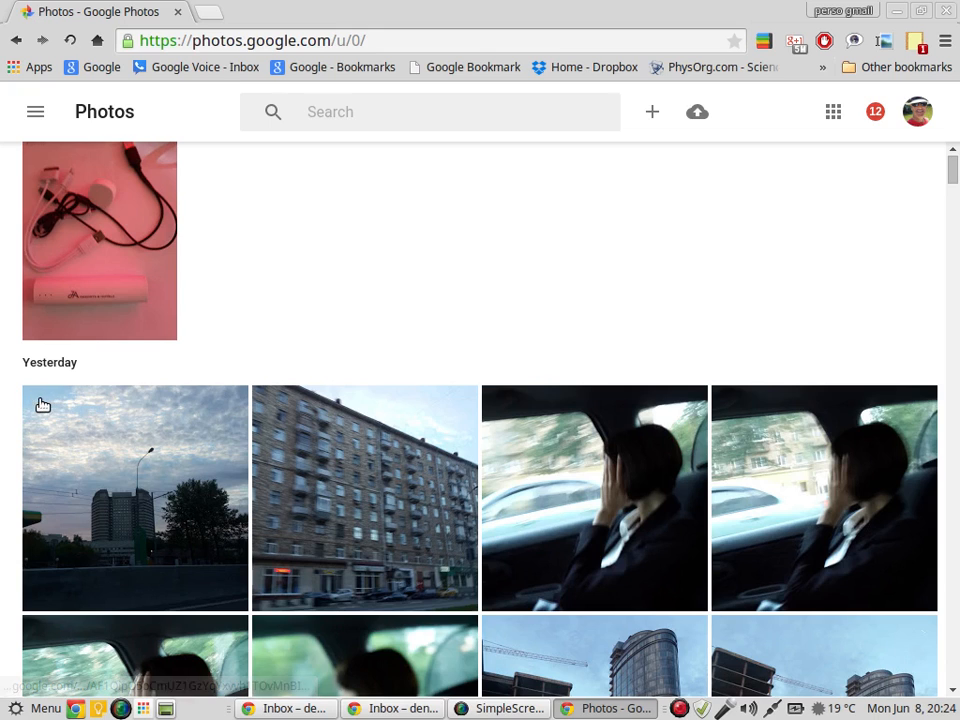
pyautogui.moveTo(240, 402)
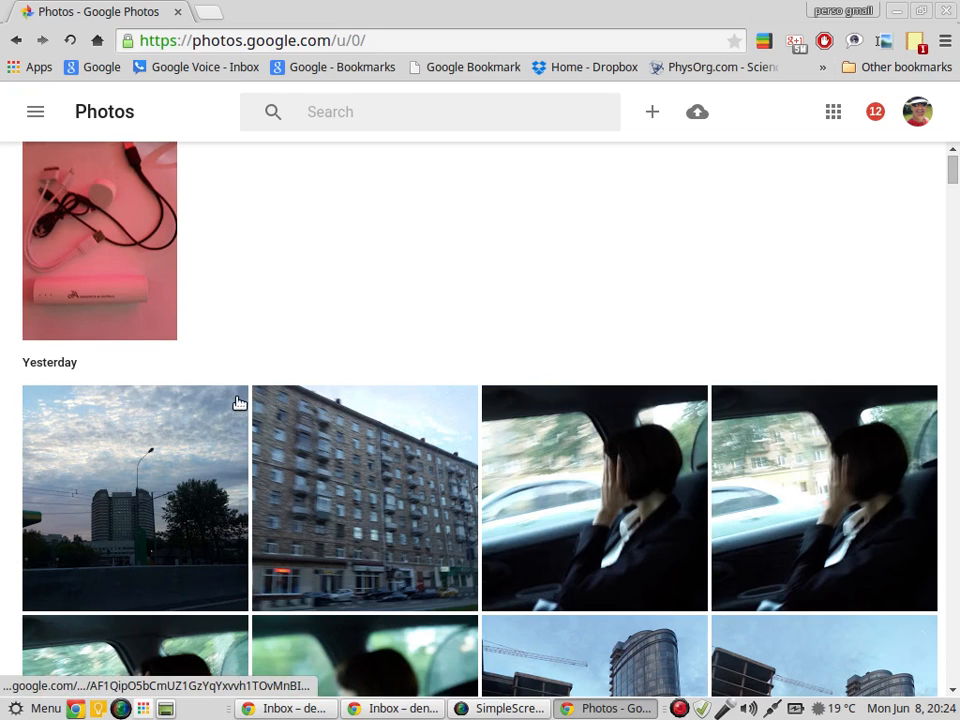
pyautogui.moveTo(456, 408)
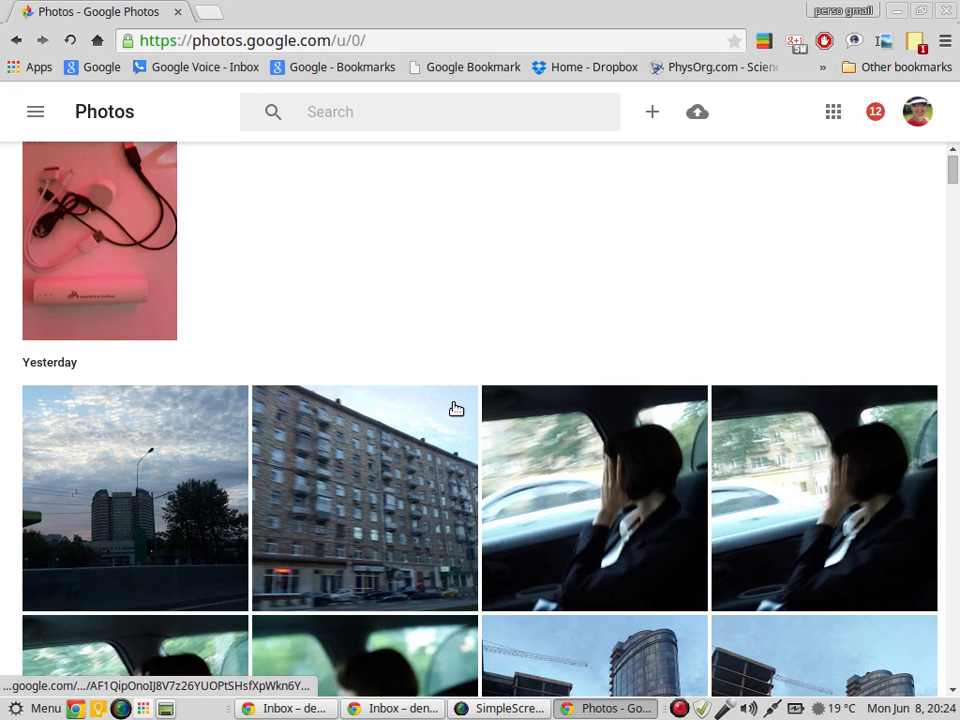
# - Reread the Inbox thread's photo-selection tips, then return to the Photos window
pyautogui.click(95, 11)
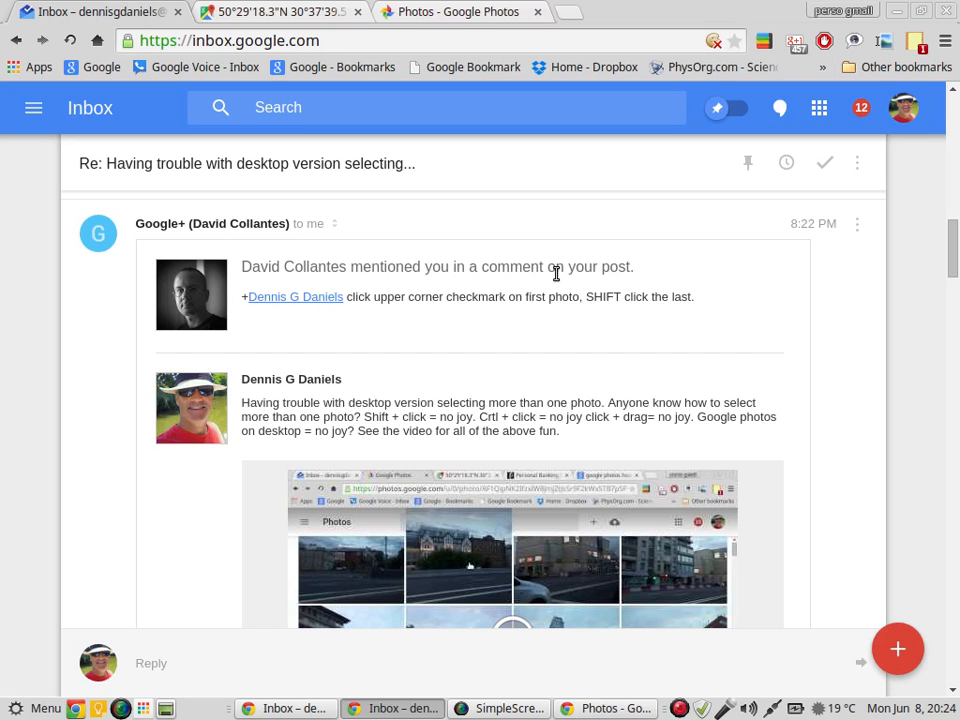
pyautogui.scroll(-3)
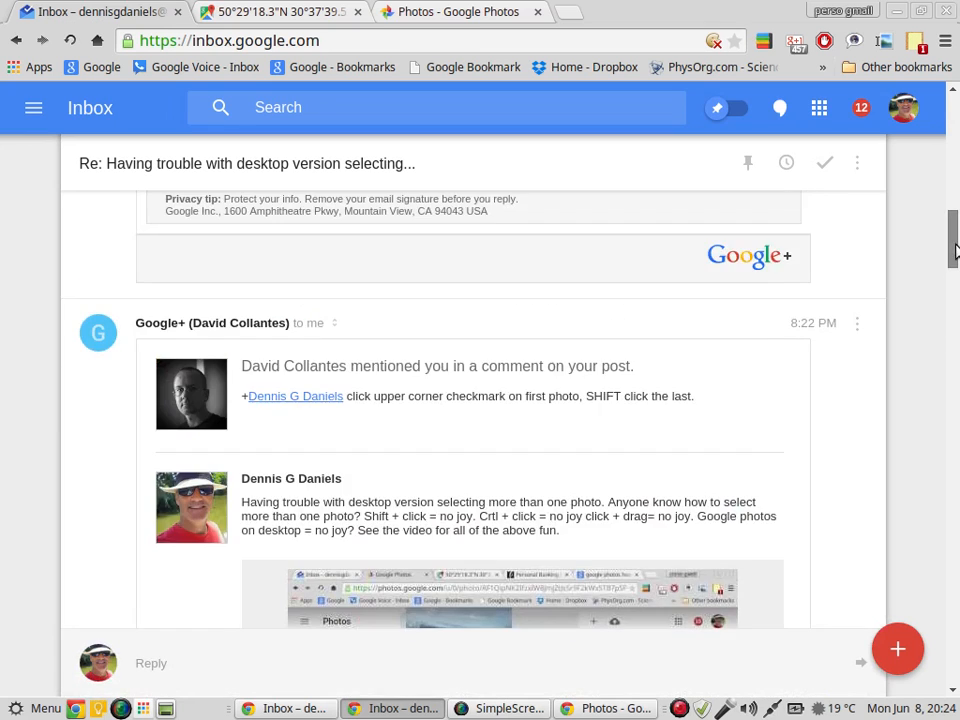
pyautogui.scroll(-3)
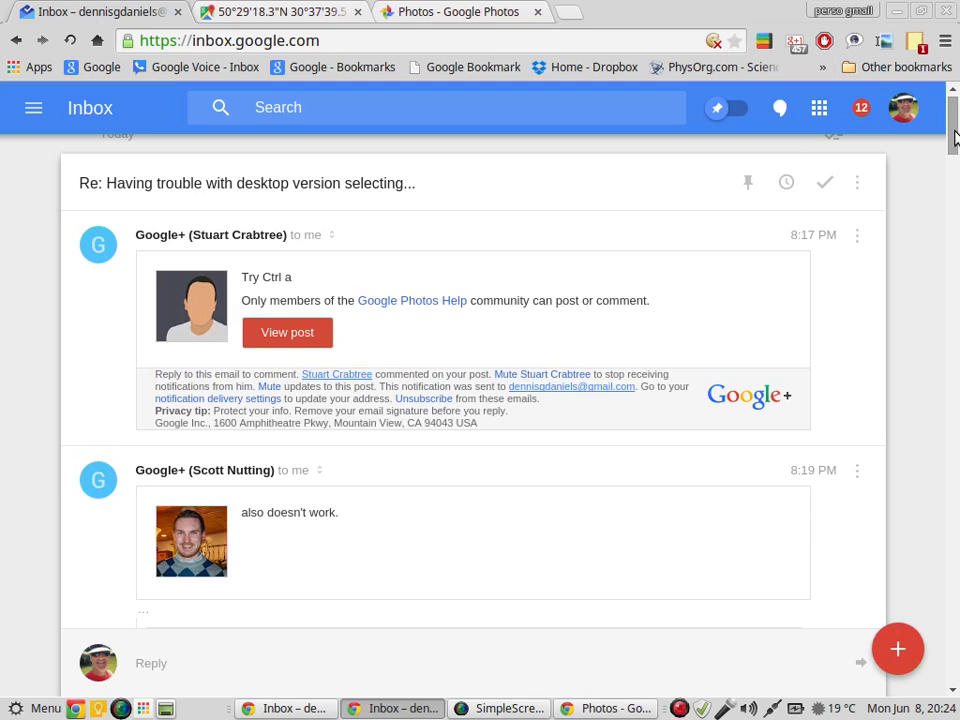
pyautogui.click(498, 708)
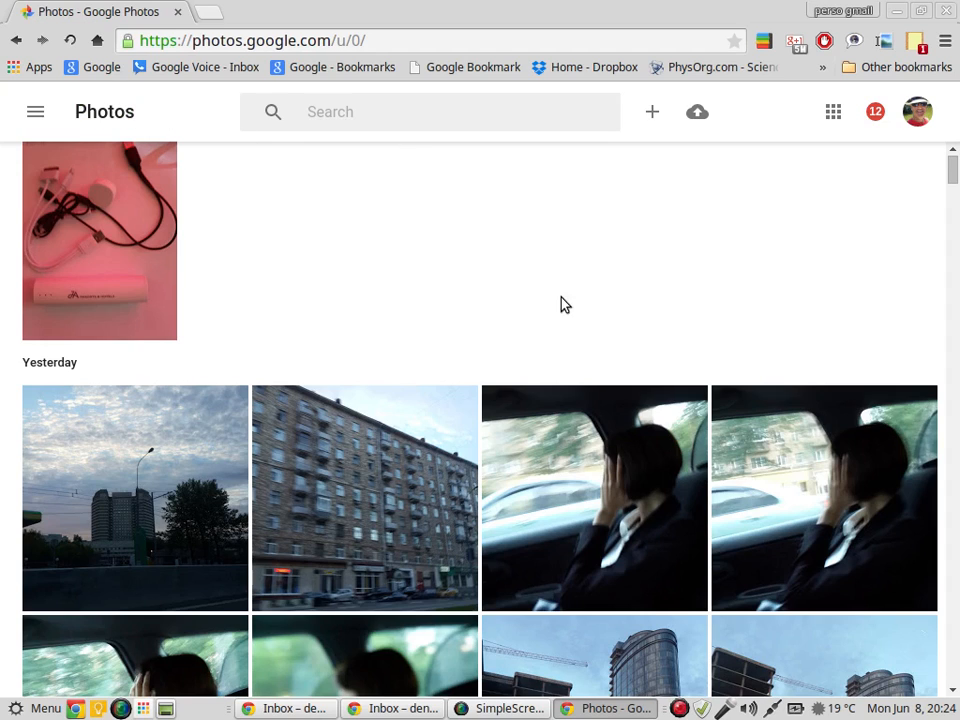
pyautogui.moveTo(390, 439)
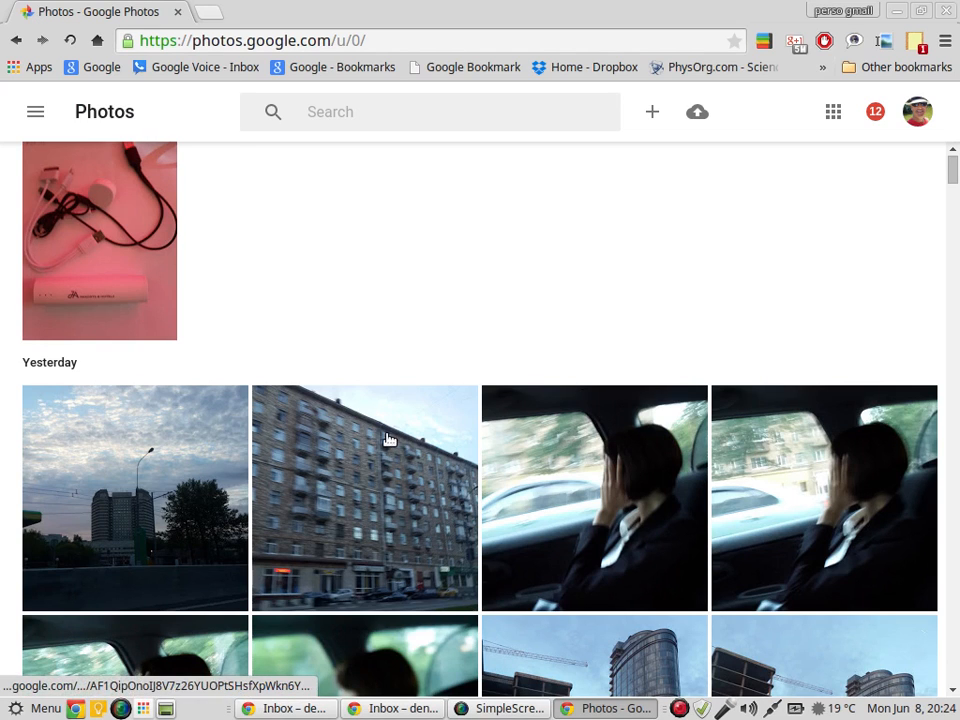
pyautogui.moveTo(485, 405)
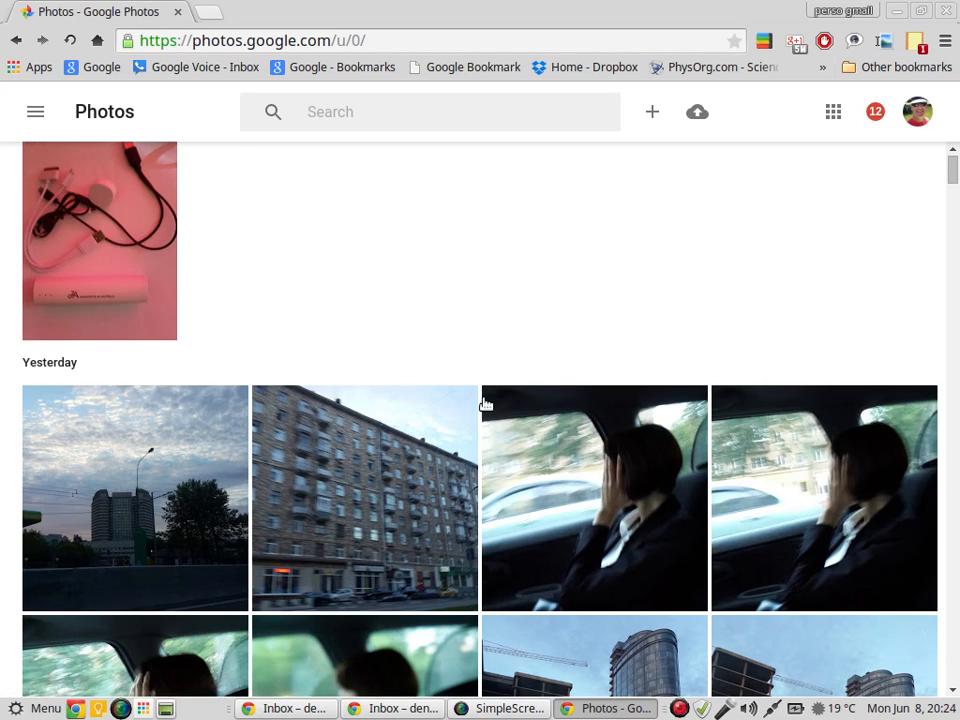
pyautogui.moveTo(680, 410)
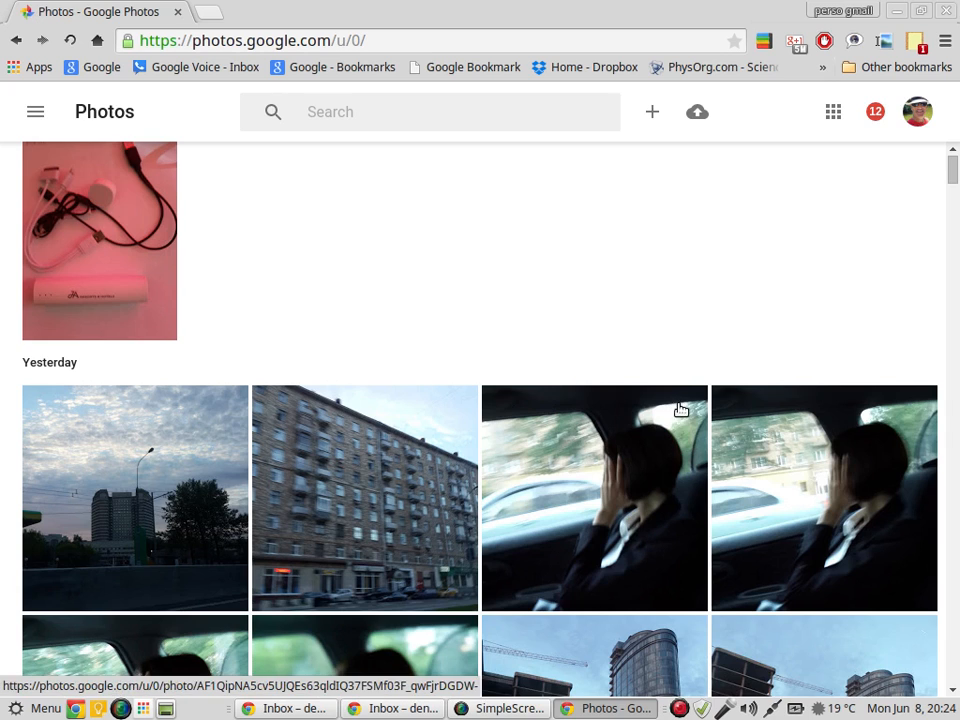
# - Scroll down the Photos timeline to yesterday's tall tower photos
pyautogui.scroll(-3)
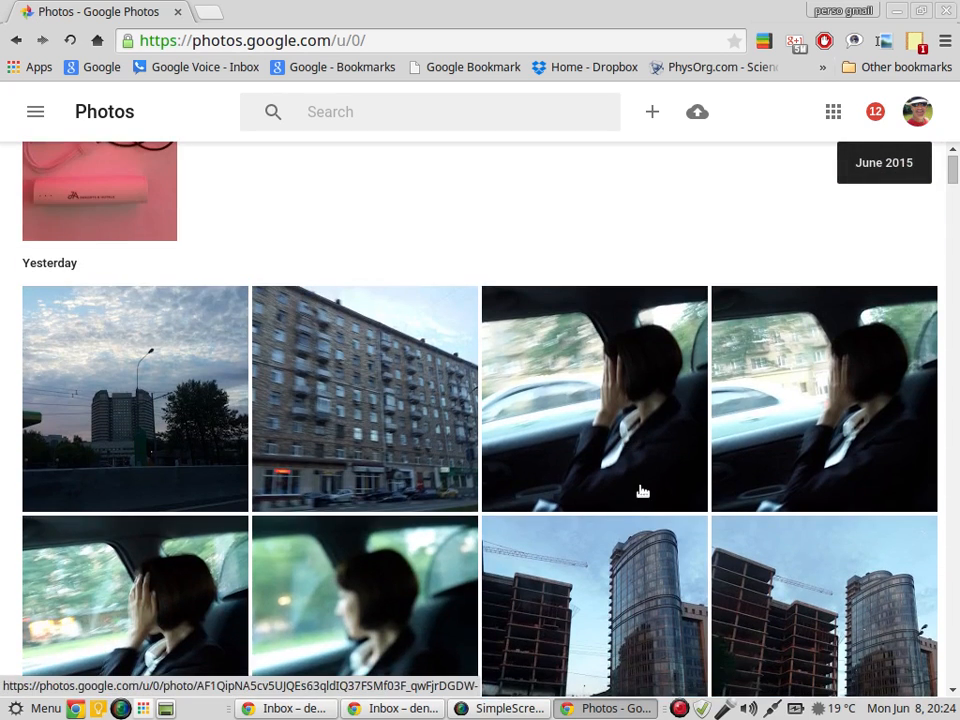
pyautogui.scroll(-3)
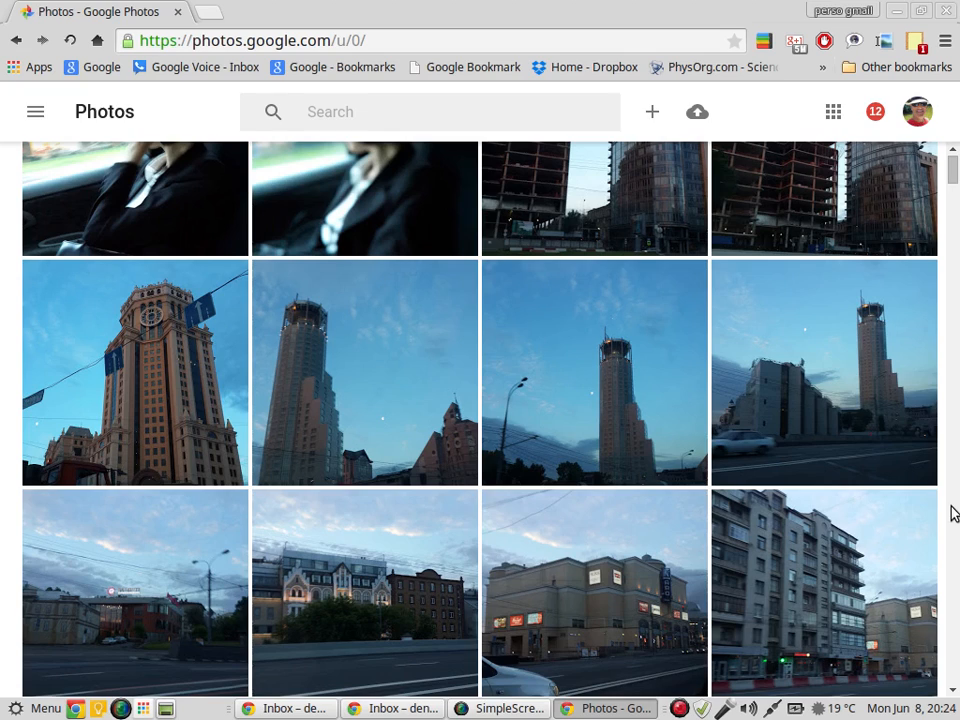
pyautogui.moveTo(847, 397)
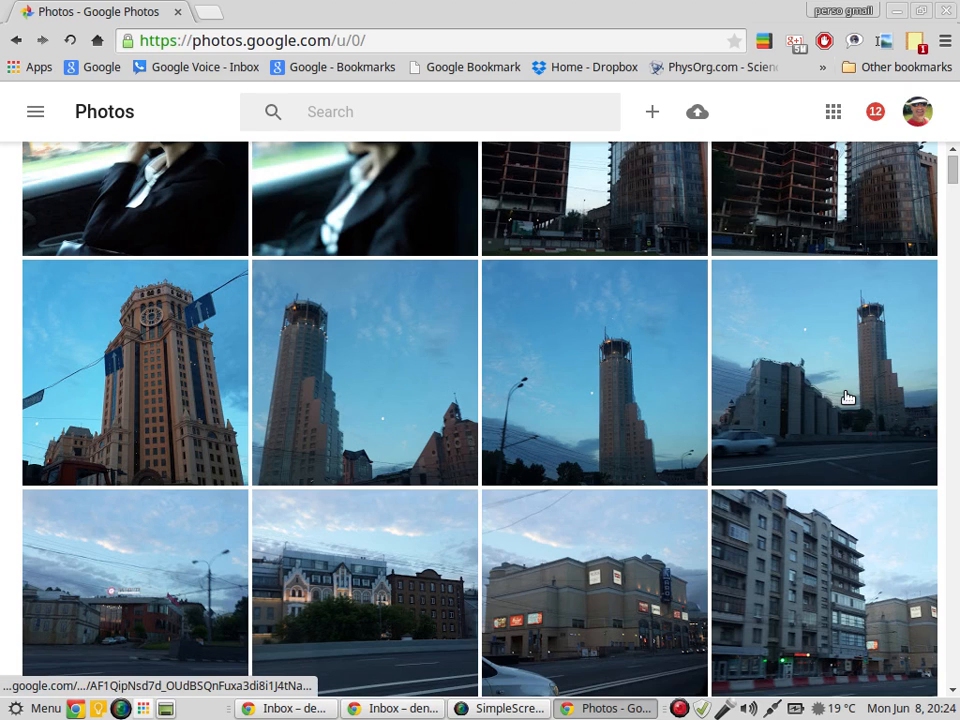
pyautogui.moveTo(443, 303)
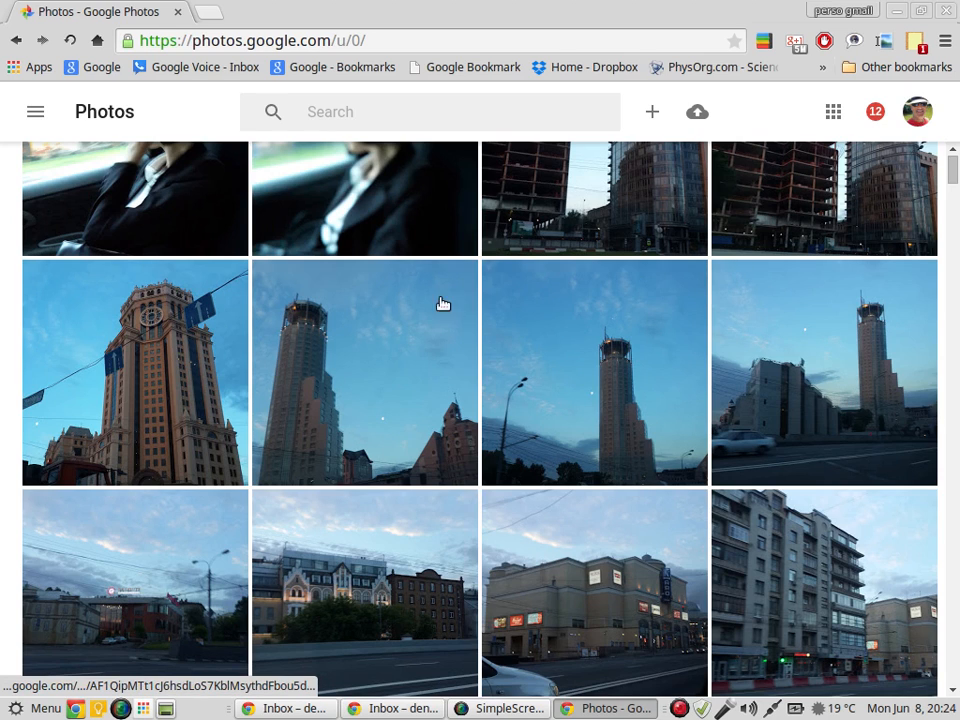
pyautogui.moveTo(551, 548)
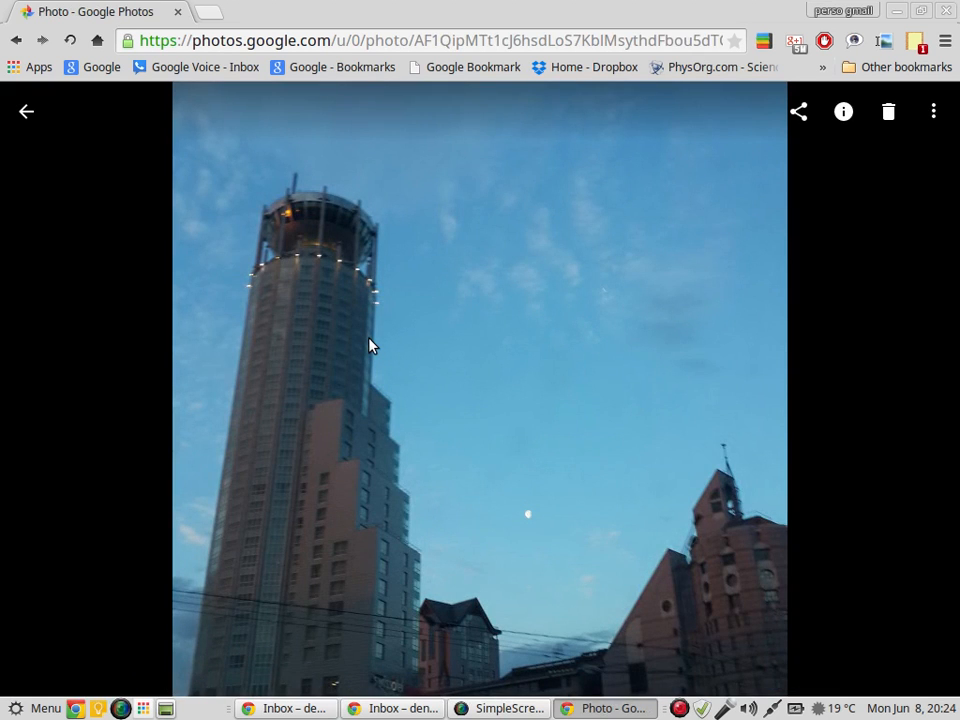
pyautogui.moveTo(12, 135)
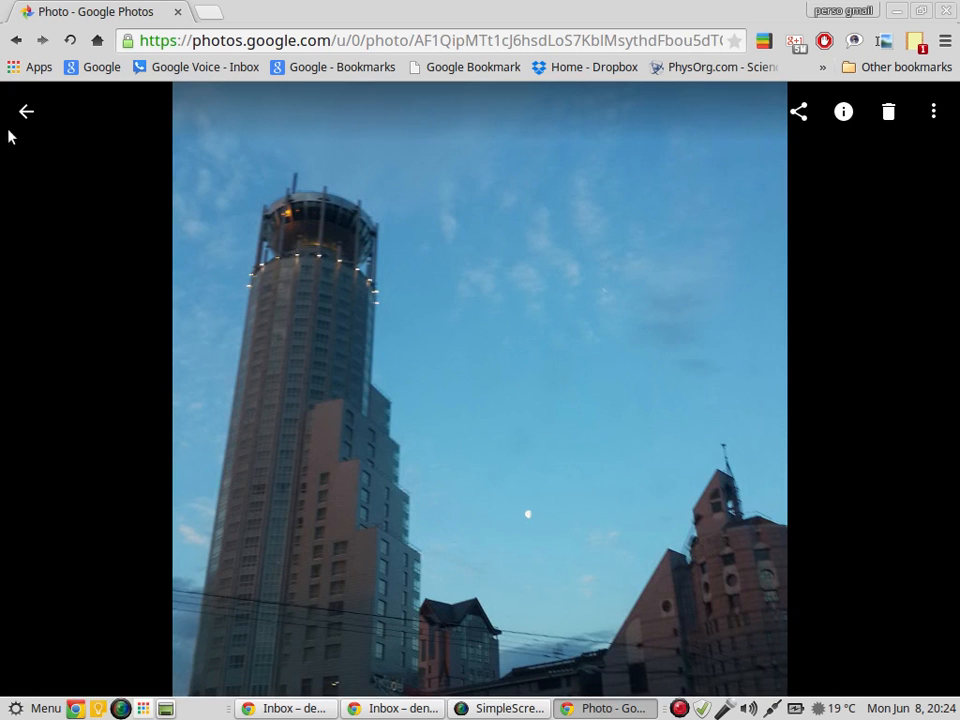
# - Close the full-size tower photo with the back arrow
pyautogui.click(26, 111)
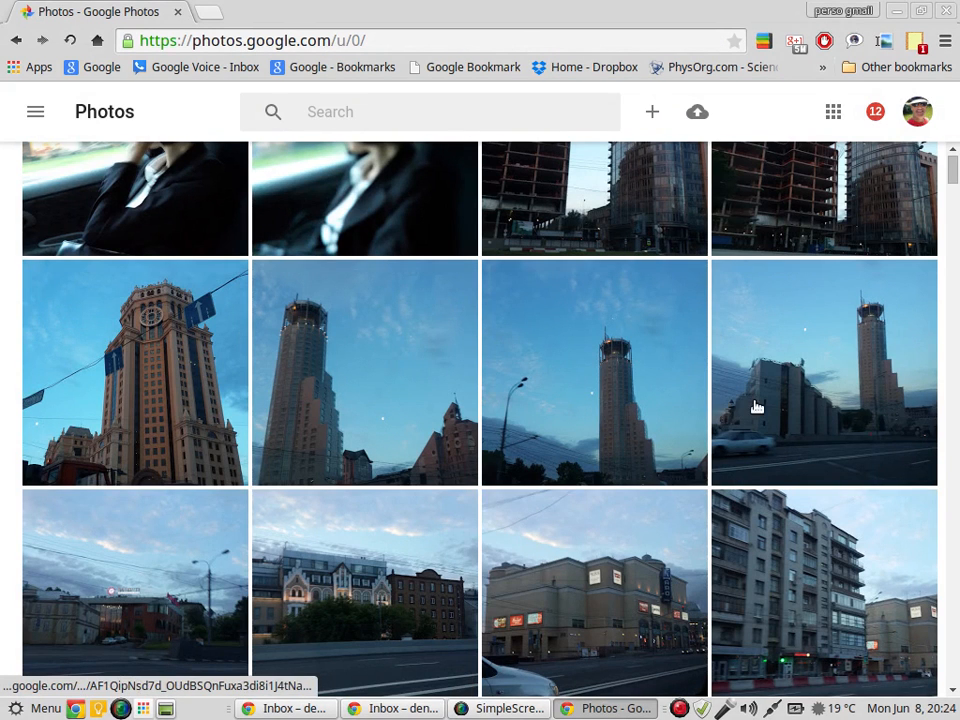
pyautogui.moveTo(827, 413)
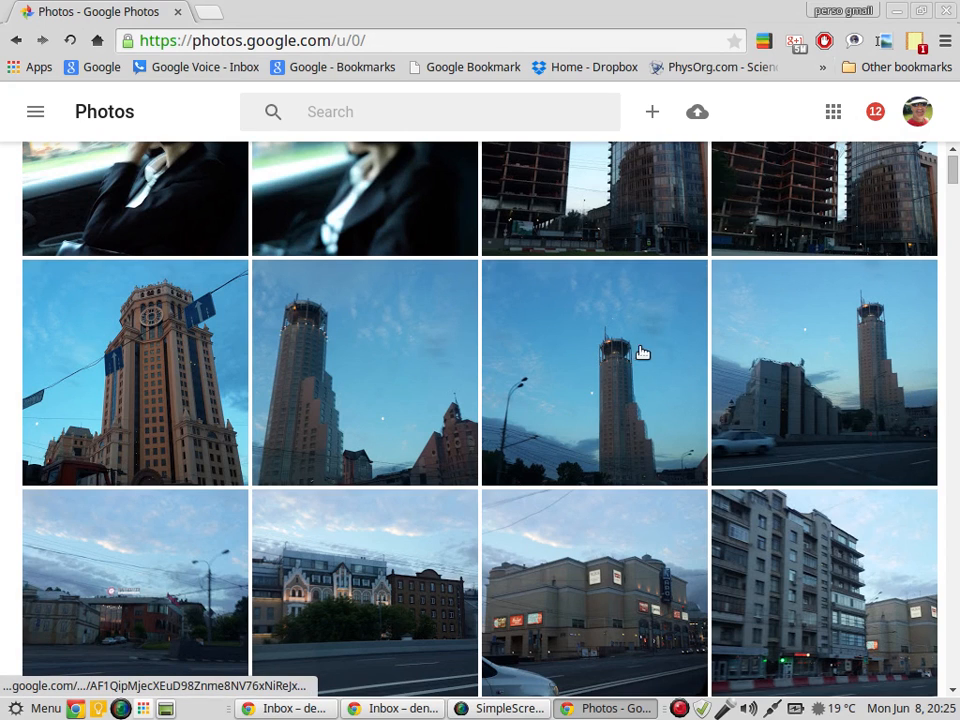
pyautogui.moveTo(297, 352)
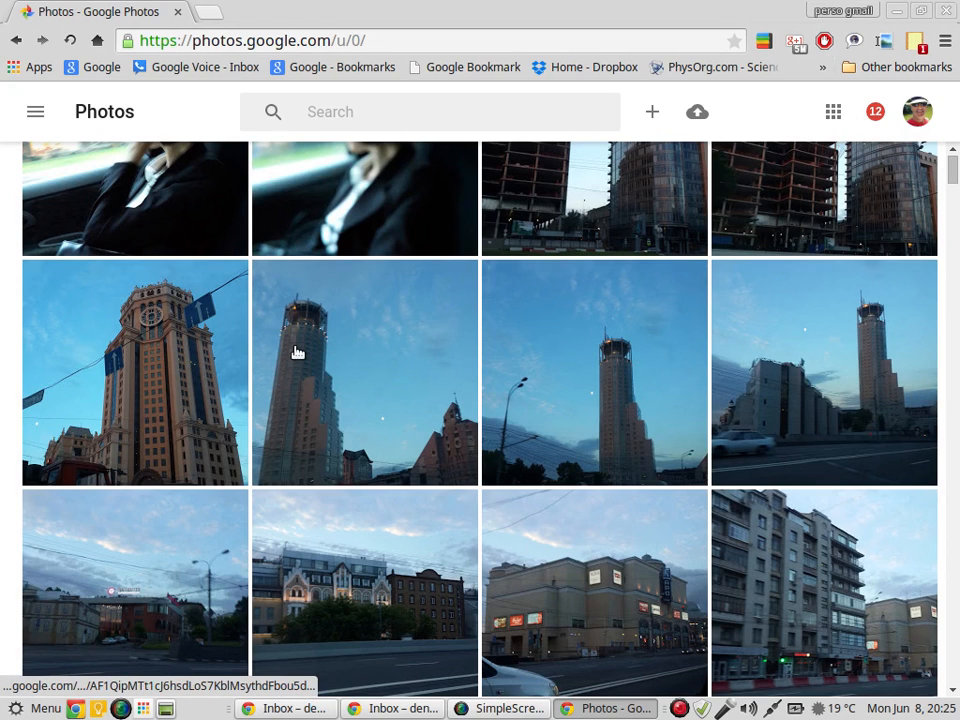
pyautogui.moveTo(497, 313)
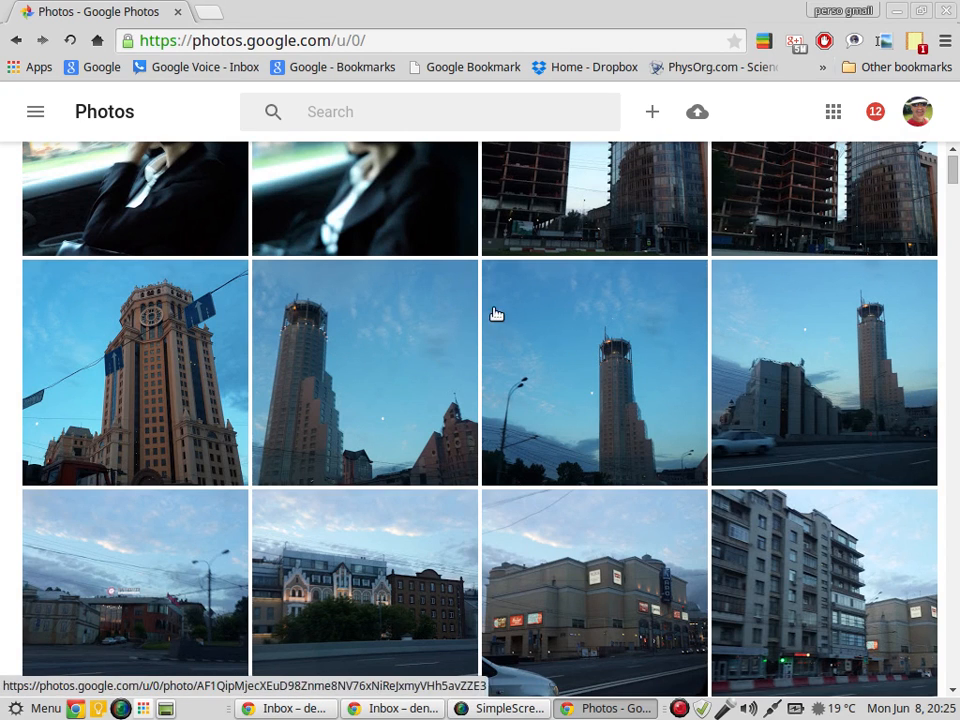
pyautogui.moveTo(573, 368)
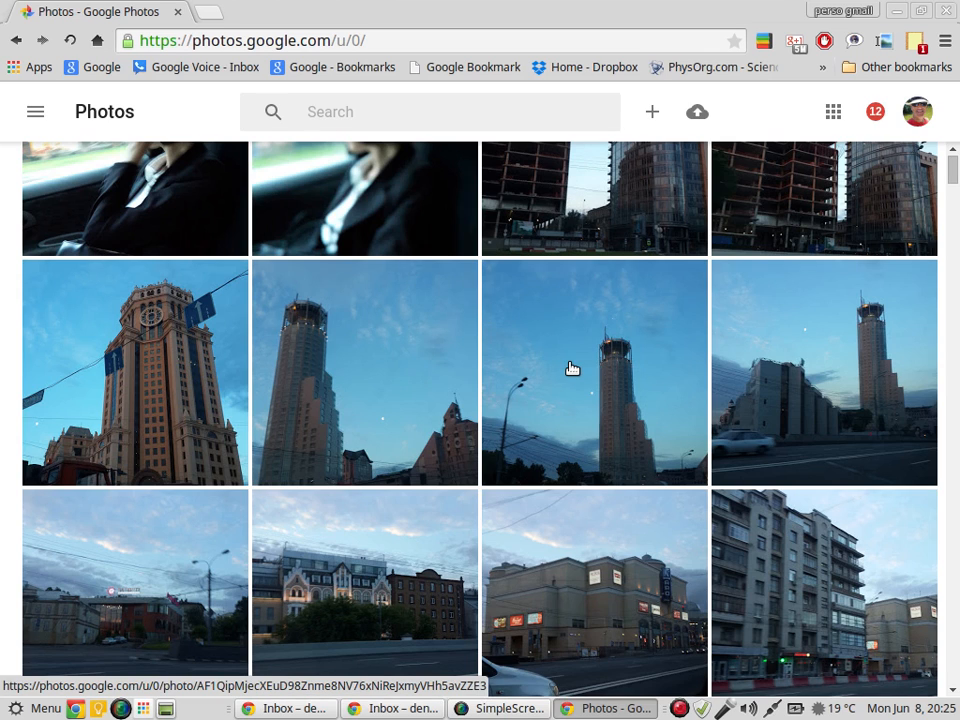
pyautogui.moveTo(640, 337)
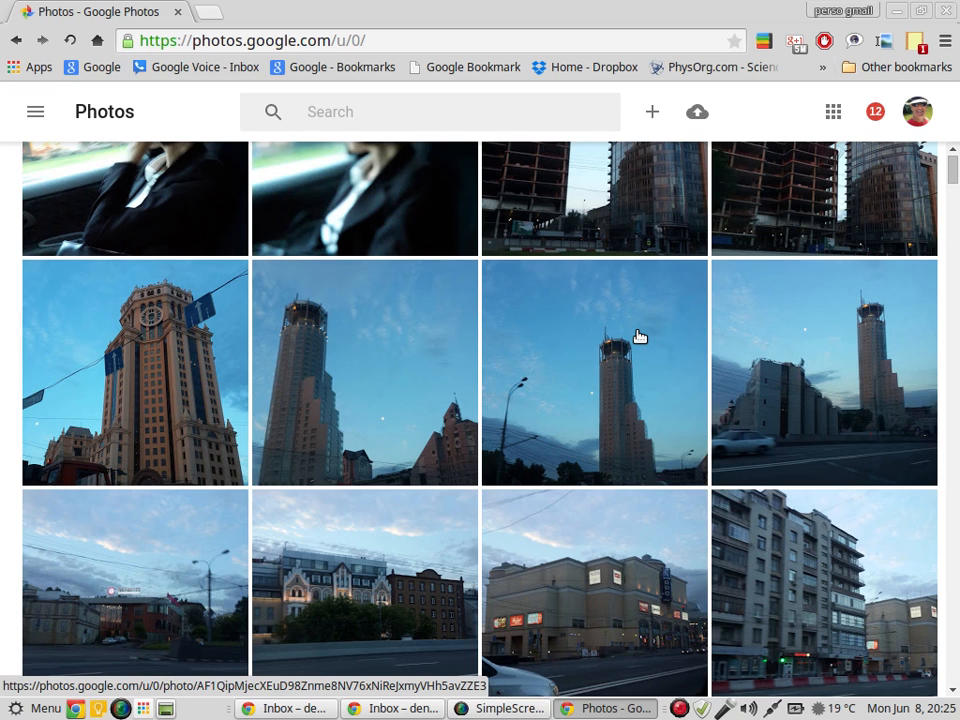
# - Check Chrome's version page in a new tab (43.0.2357.81), then return to Photos
pyautogui.click(357, 11)
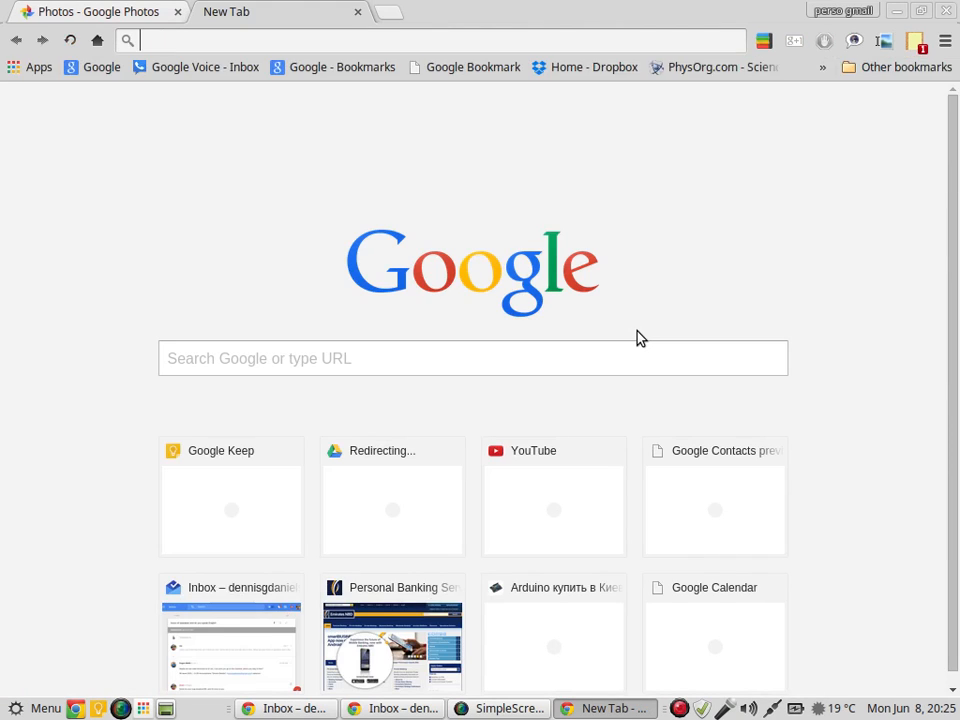
pyautogui.write('ch')
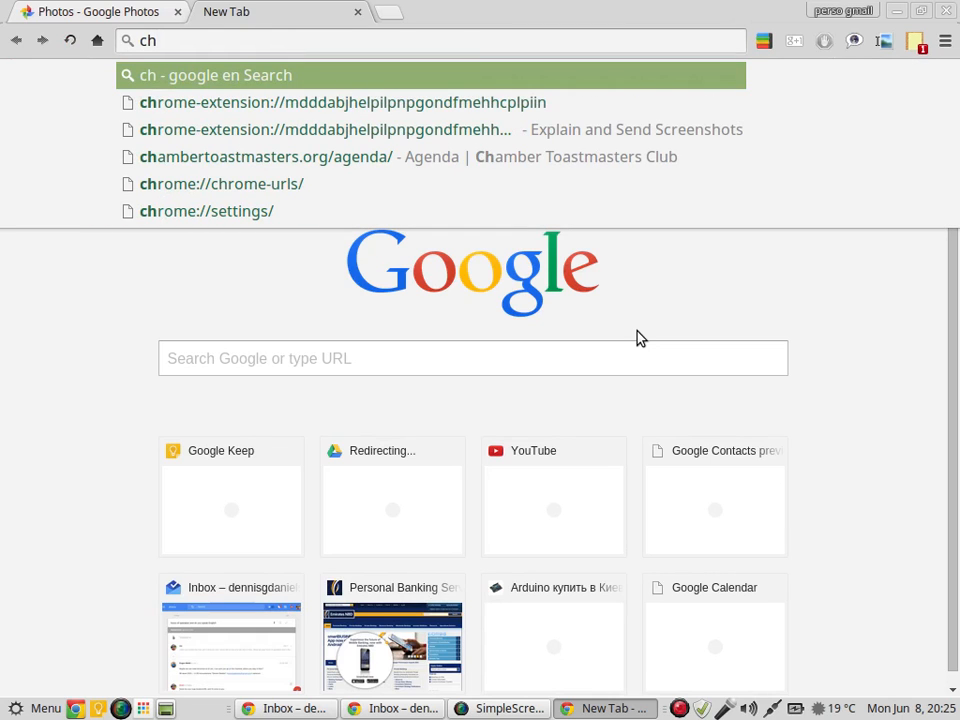
pyautogui.write('abo')
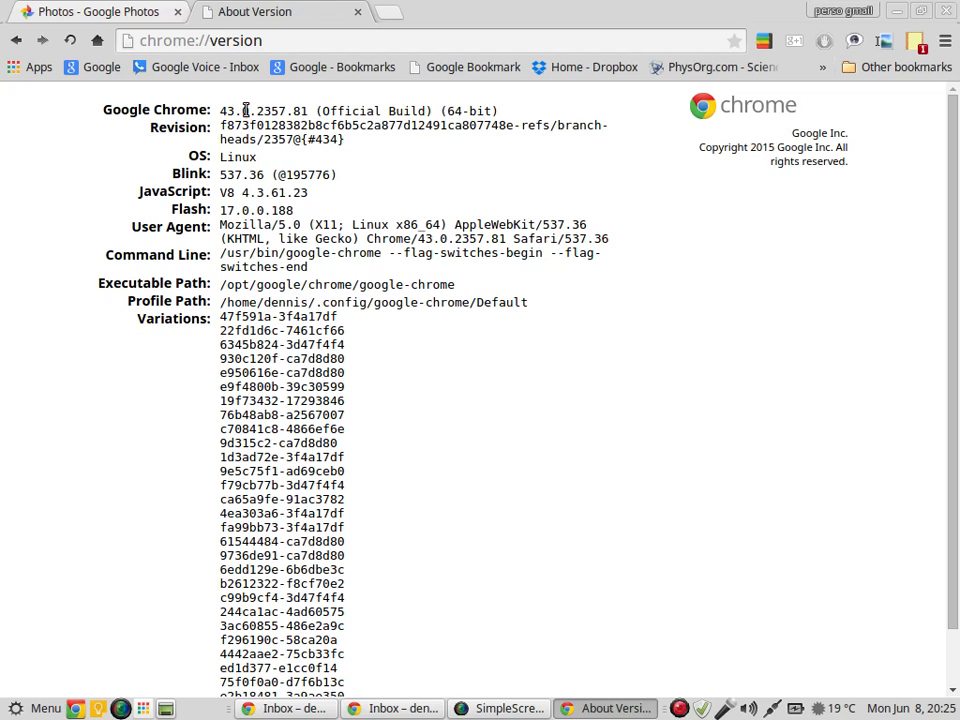
pyautogui.doubleClick(240, 110)
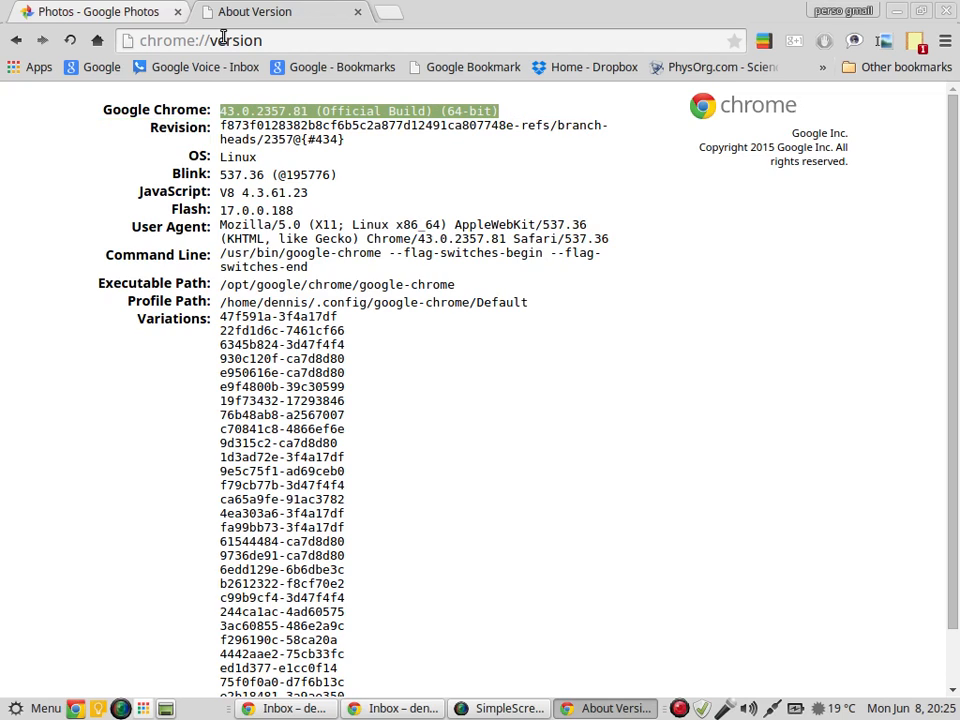
pyautogui.click(95, 11)
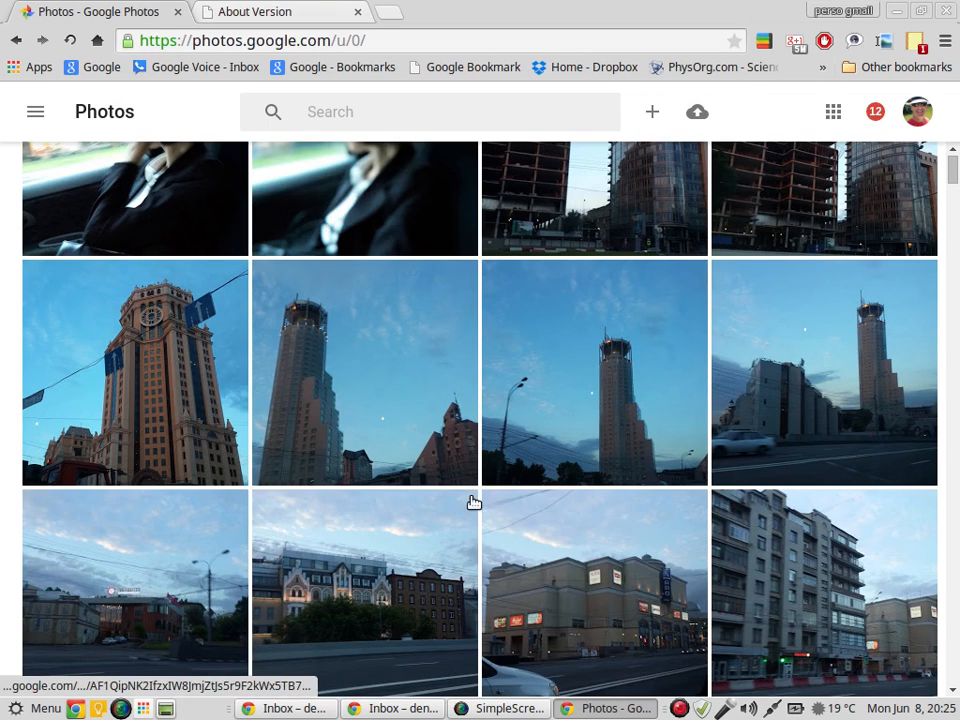